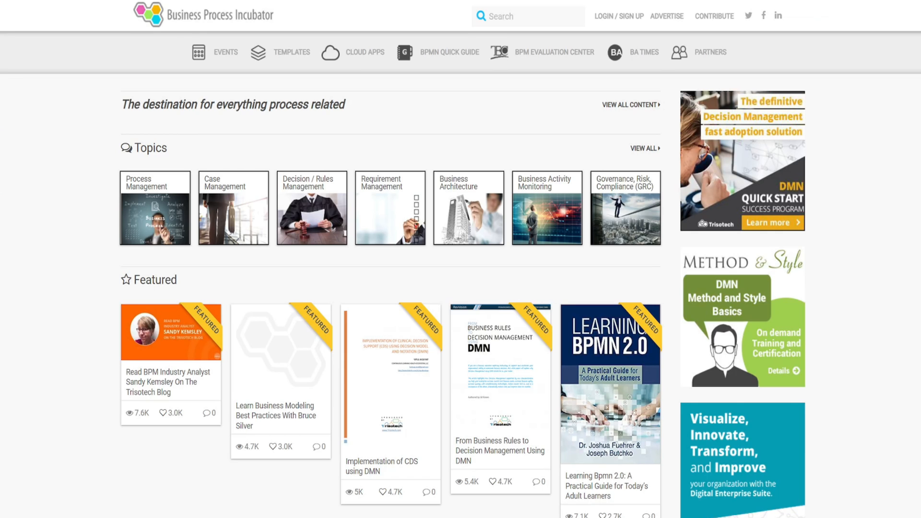
pyautogui.moveTo(90, 151)
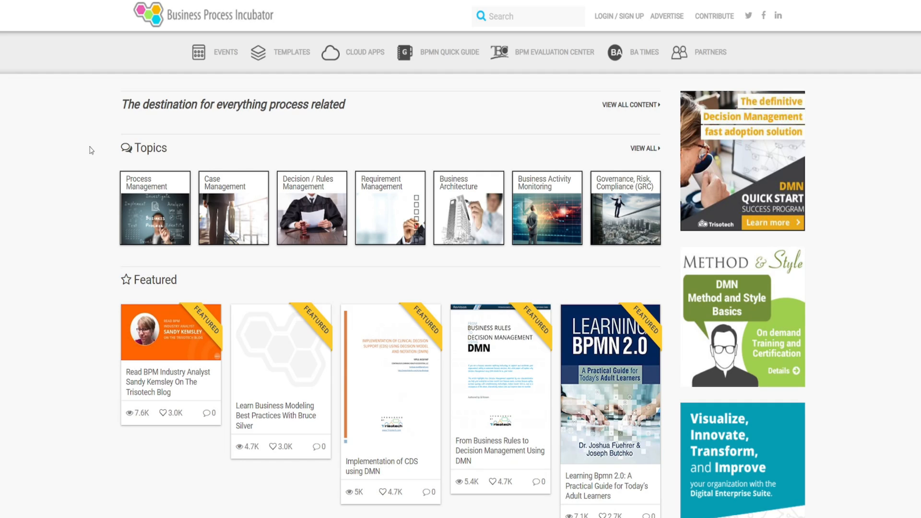
pyautogui.moveTo(117, 160)
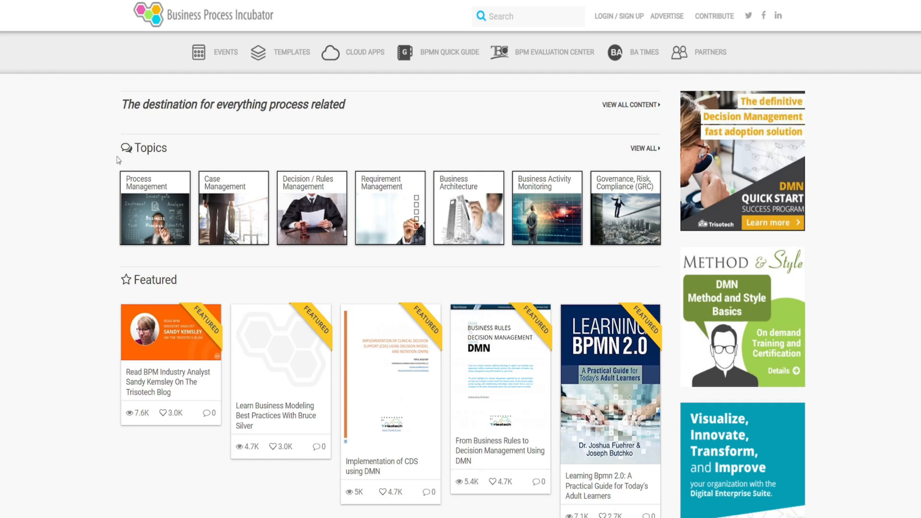
# - Scroll down the forum thread to read the gateway-after-receive-task question and its diagram
pyautogui.scroll(-3)
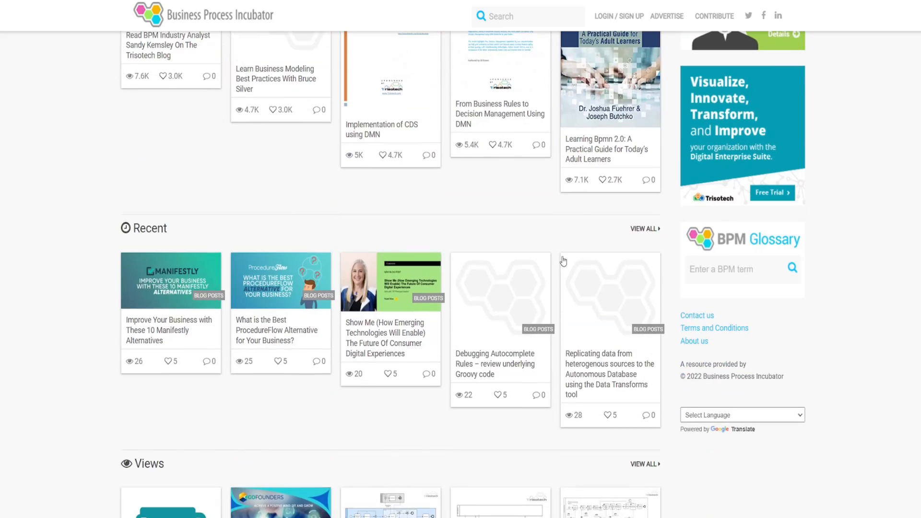
pyautogui.scroll(-3)
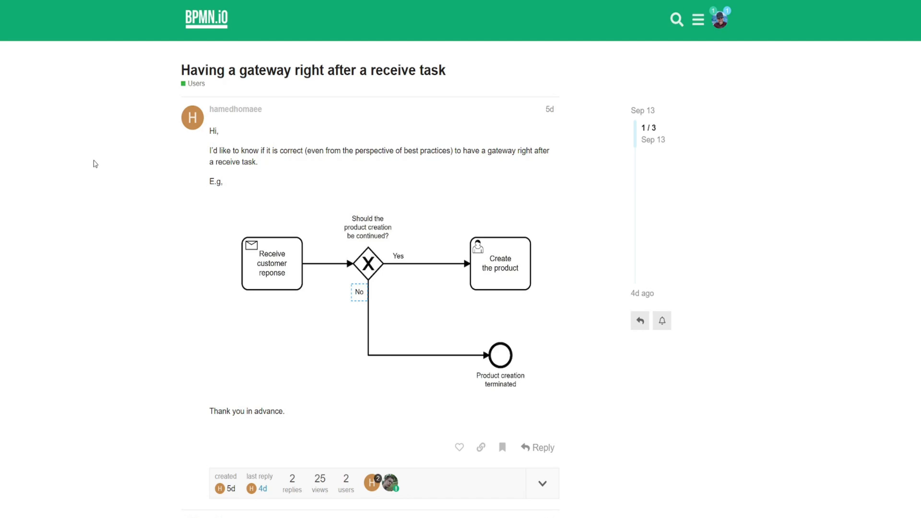
pyautogui.moveTo(103, 164)
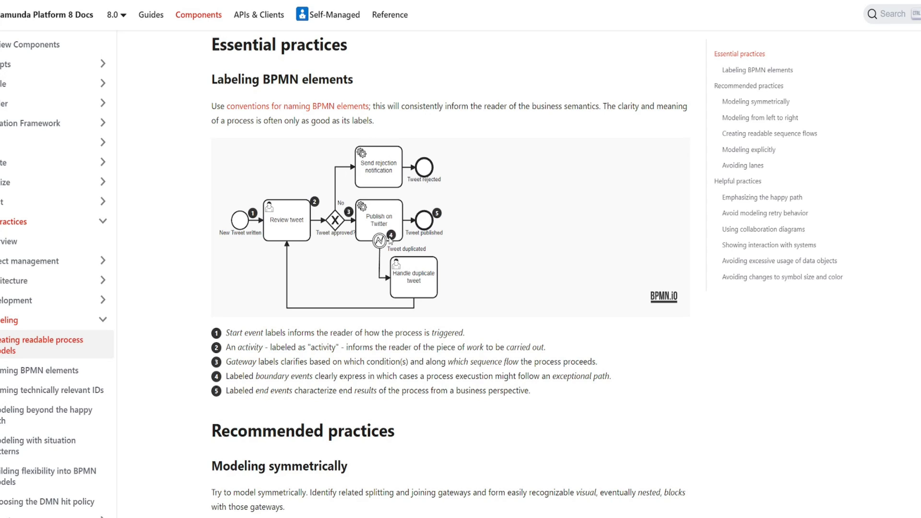
pyautogui.scroll(-3)
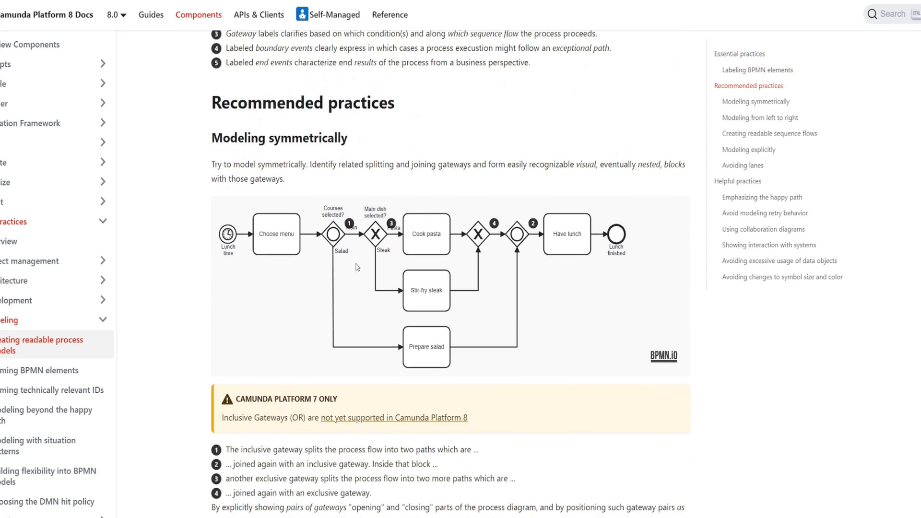
pyautogui.moveTo(358, 241)
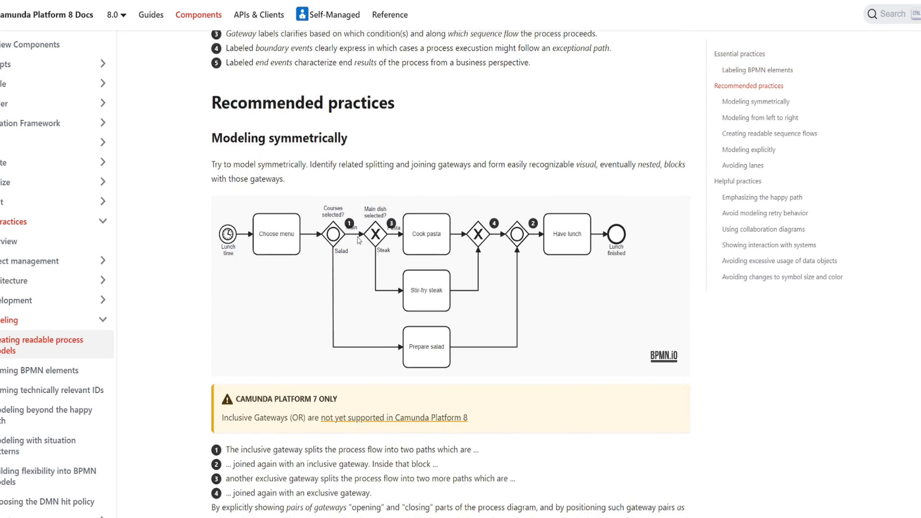
pyautogui.moveTo(381, 209)
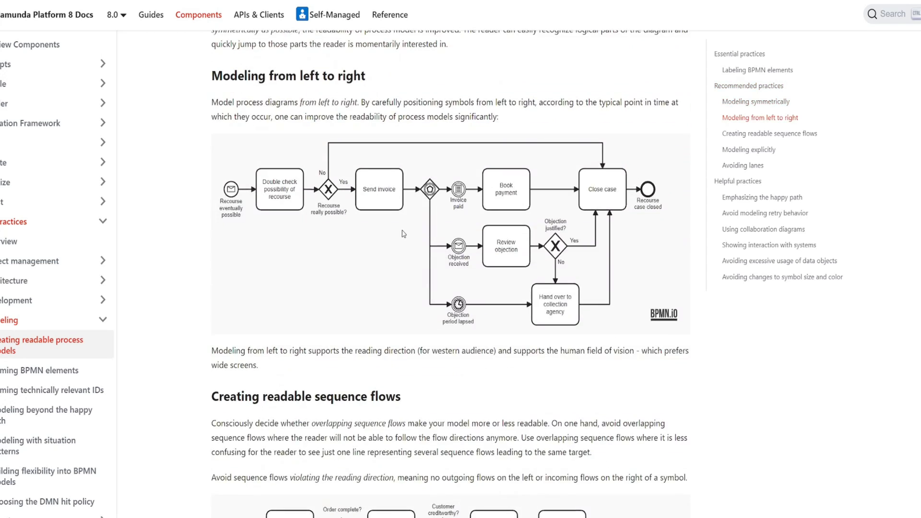
pyautogui.scroll(-3)
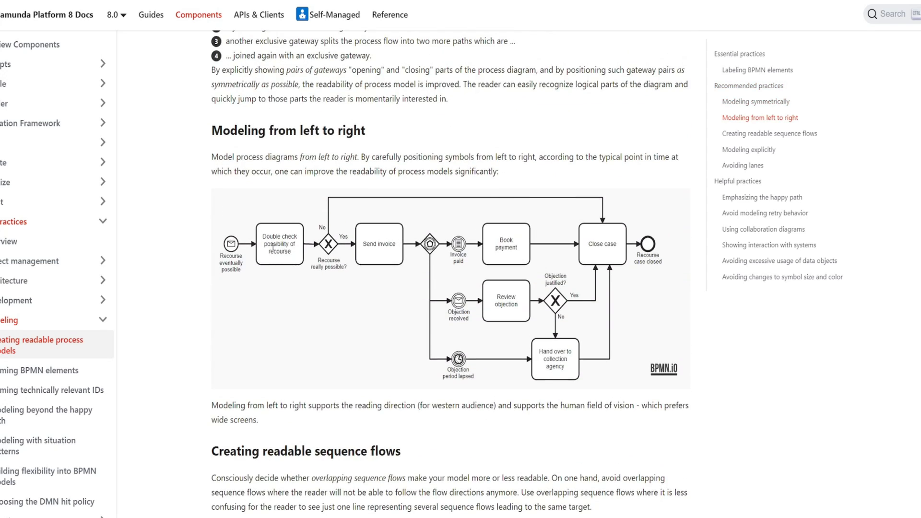
pyautogui.scroll(-3)
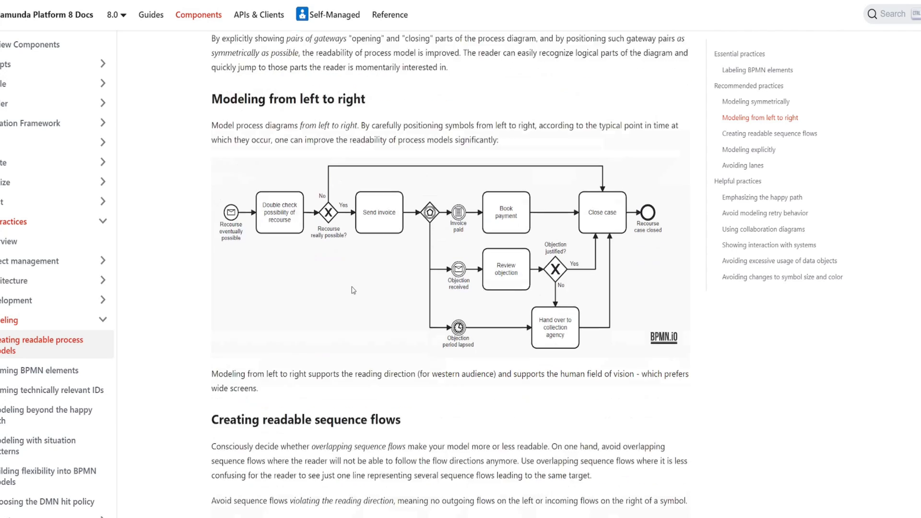
pyautogui.scroll(-3)
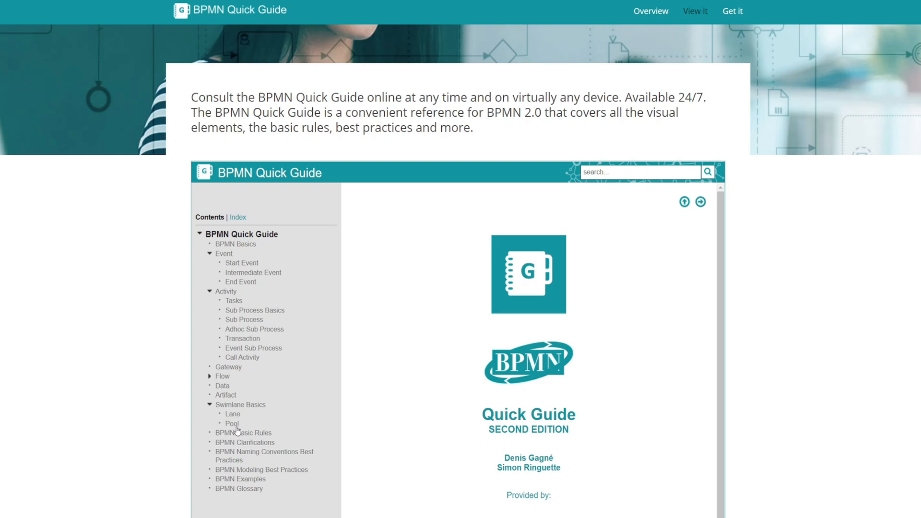
# - Navigate the Quick Guide through Basic Rules and Clarifications to the Naming Conventions Best Practices page
pyautogui.click(244, 432)
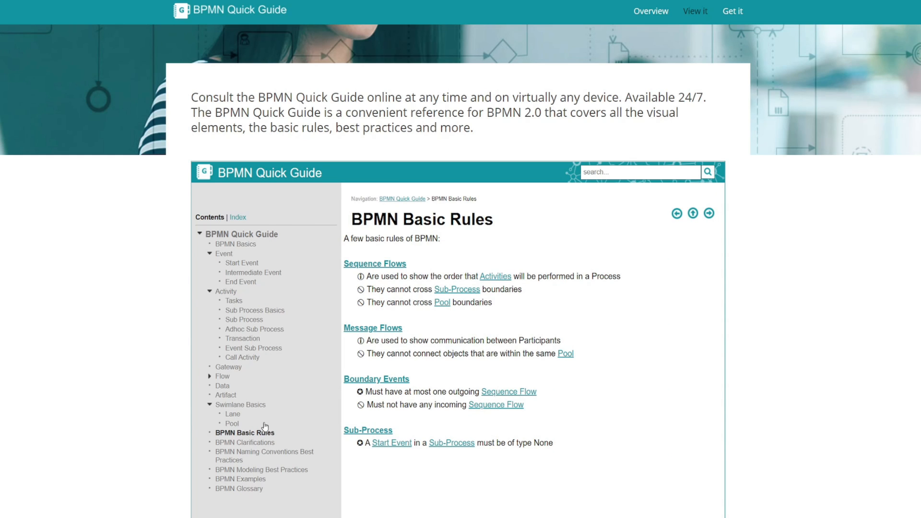
pyautogui.click(244, 442)
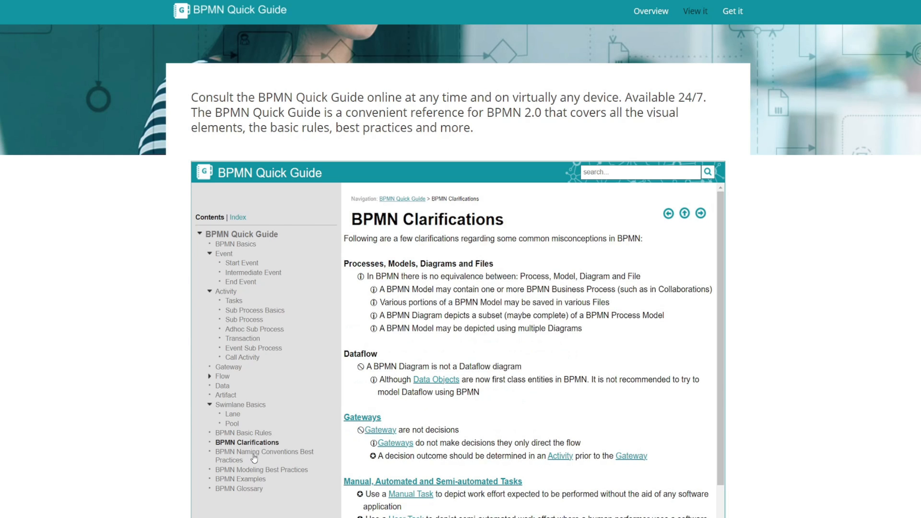
pyautogui.click(265, 455)
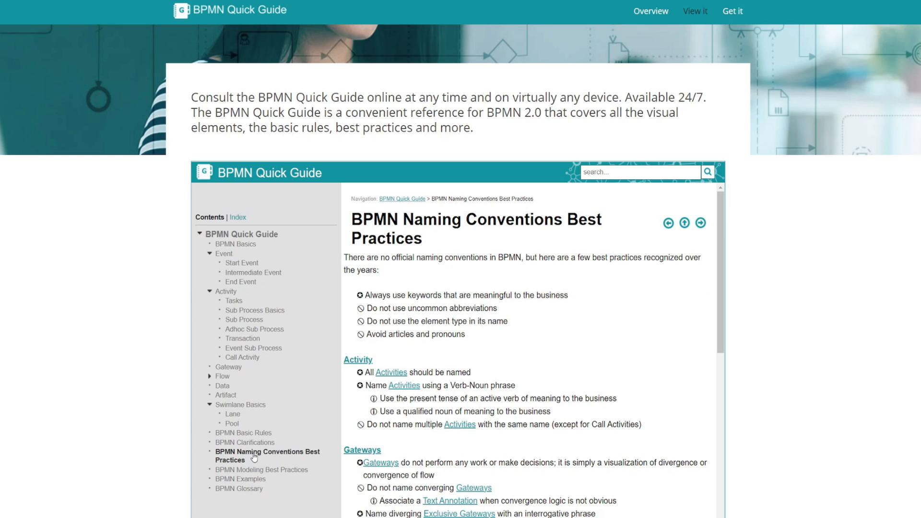